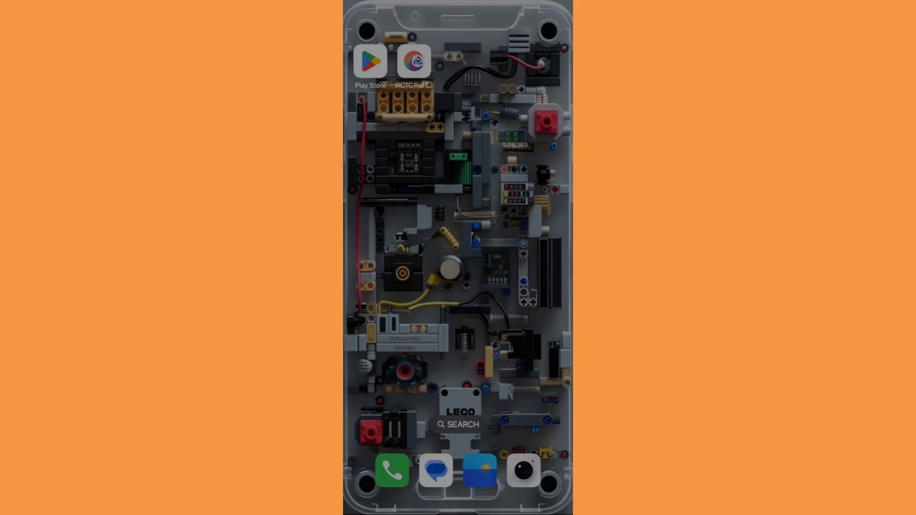
Launch the IRCTC Rail Connect app from the Android home screen.
{"action": "left_click", "coordinate": [414, 61]}
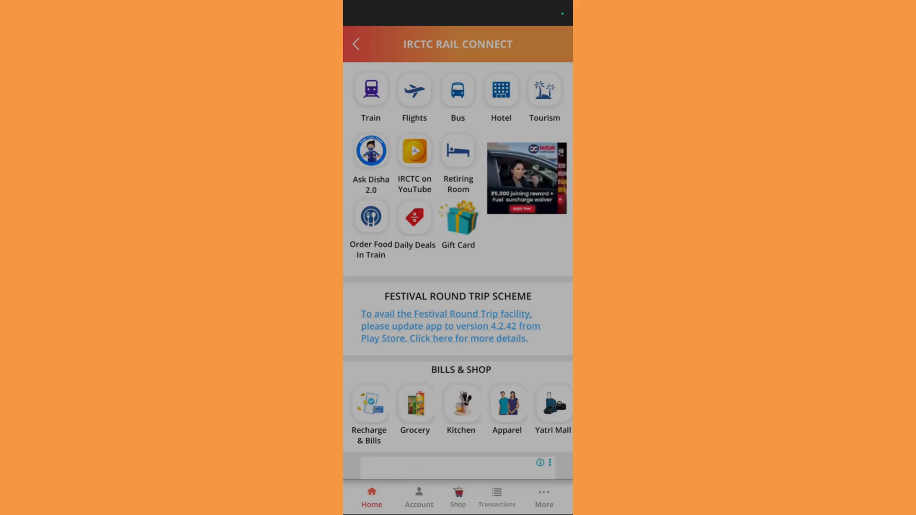
Open the Train section listing booking, PNR, cancellation and schedule options.
{"action": "left_click", "coordinate": [370, 91]}
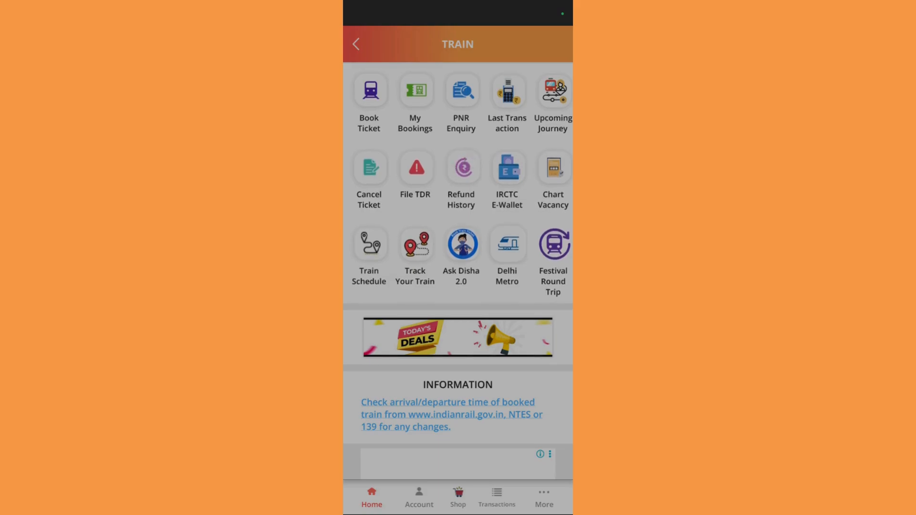
Open Refund History from the Train page.
{"action": "left_click", "coordinate": [461, 169]}
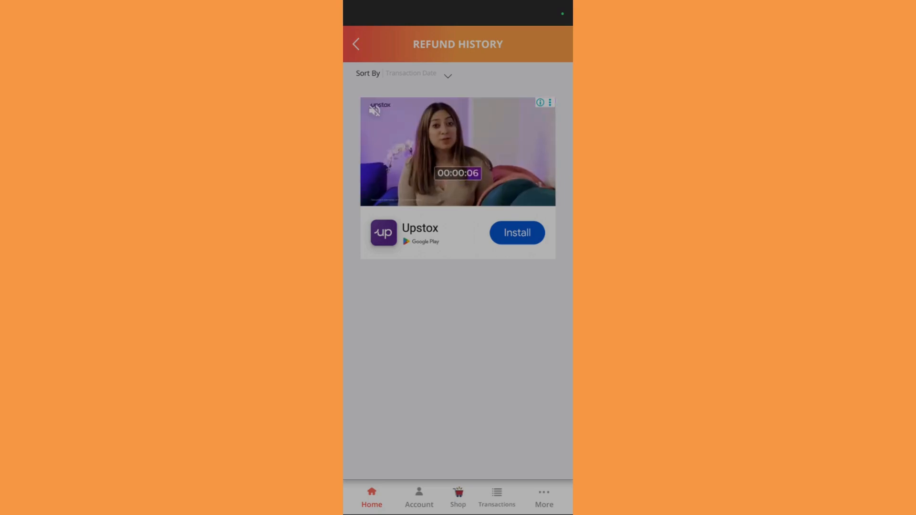
Change the Refund History sort order from transaction date to Departure Date.
{"action": "left_click", "coordinate": [411, 75]}
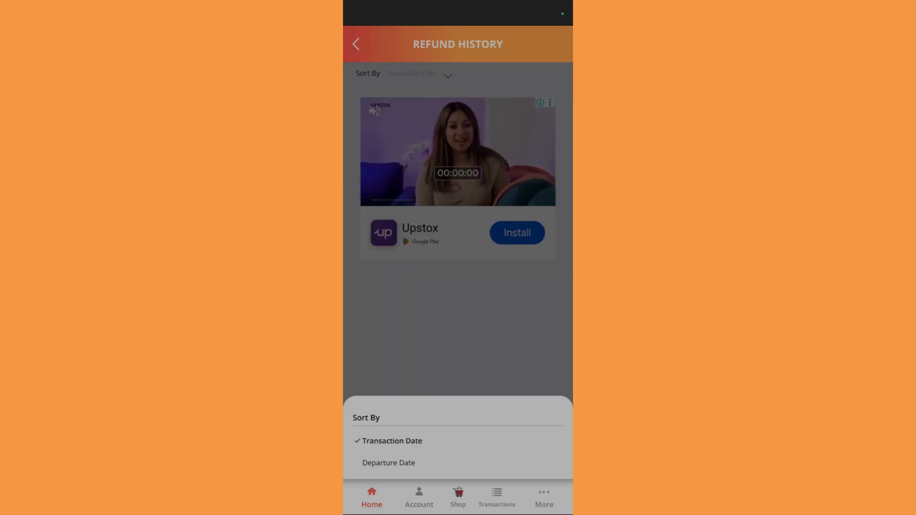
{"action": "left_click", "coordinate": [388, 463]}
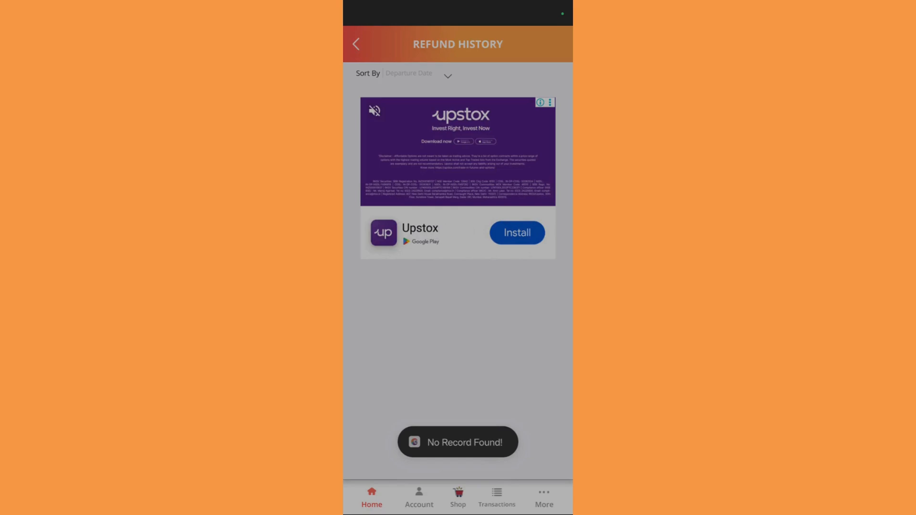